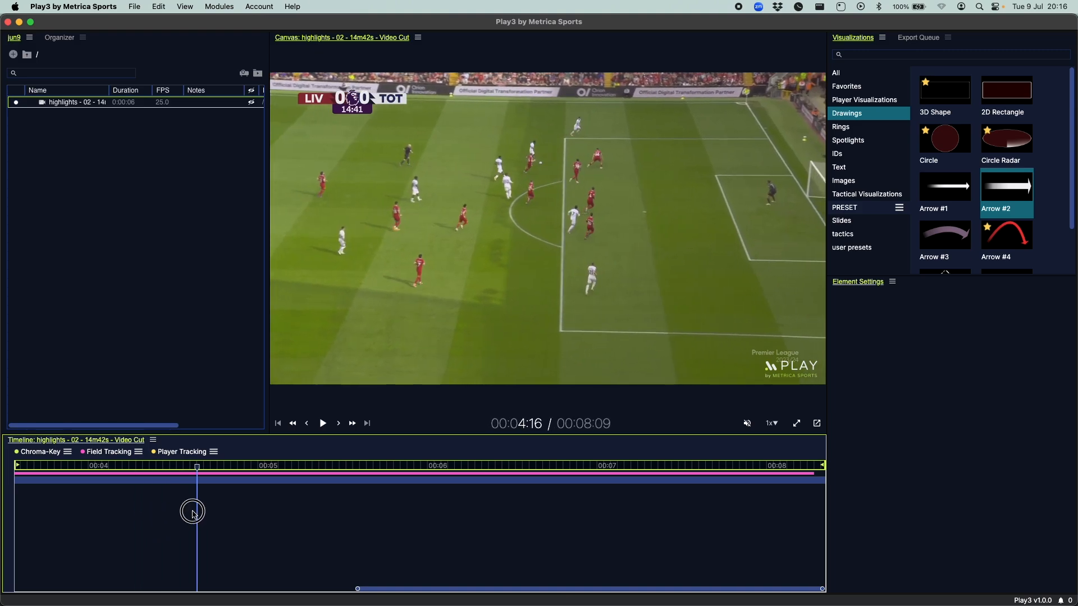
Insert a pause on the timeline at 4:15, stretching the clip to 13:09
right_click(192, 512)
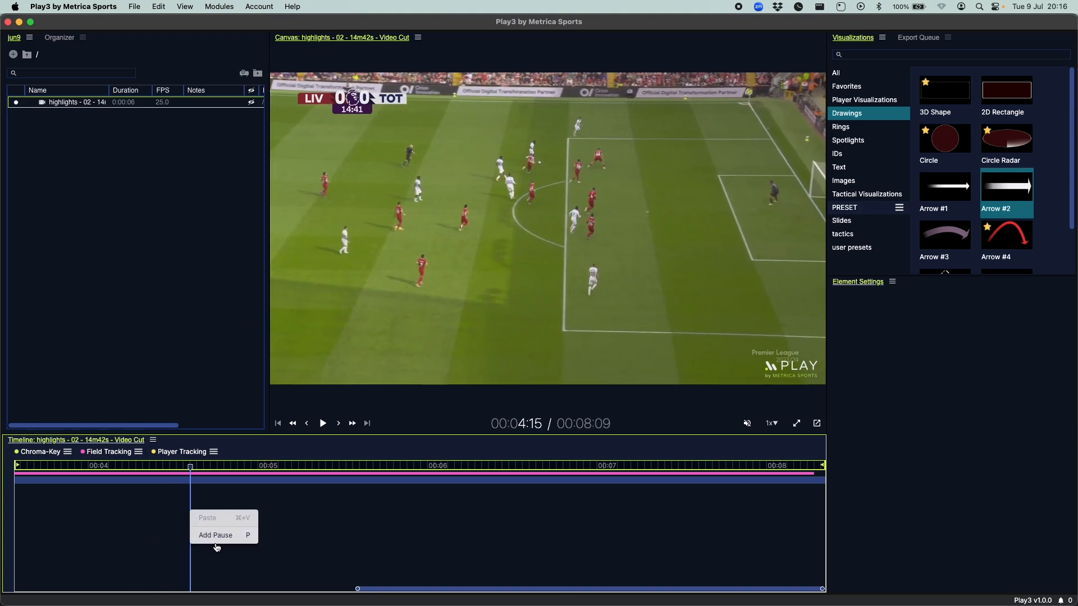
left_click(216, 534)
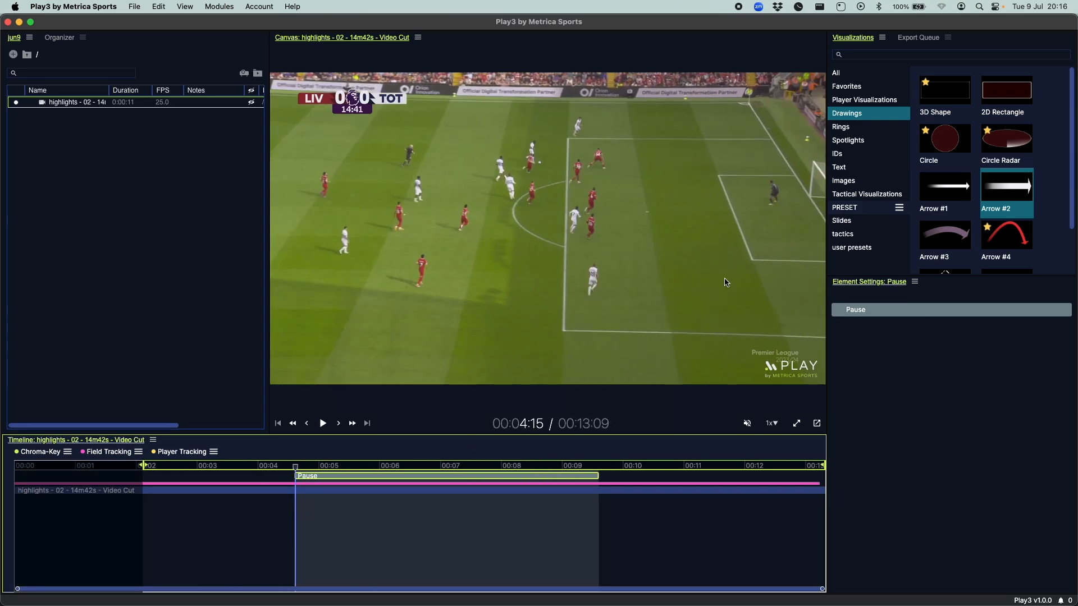
Place Ring #2 under the chosen player so it follows his tracking track
left_click(841, 127)
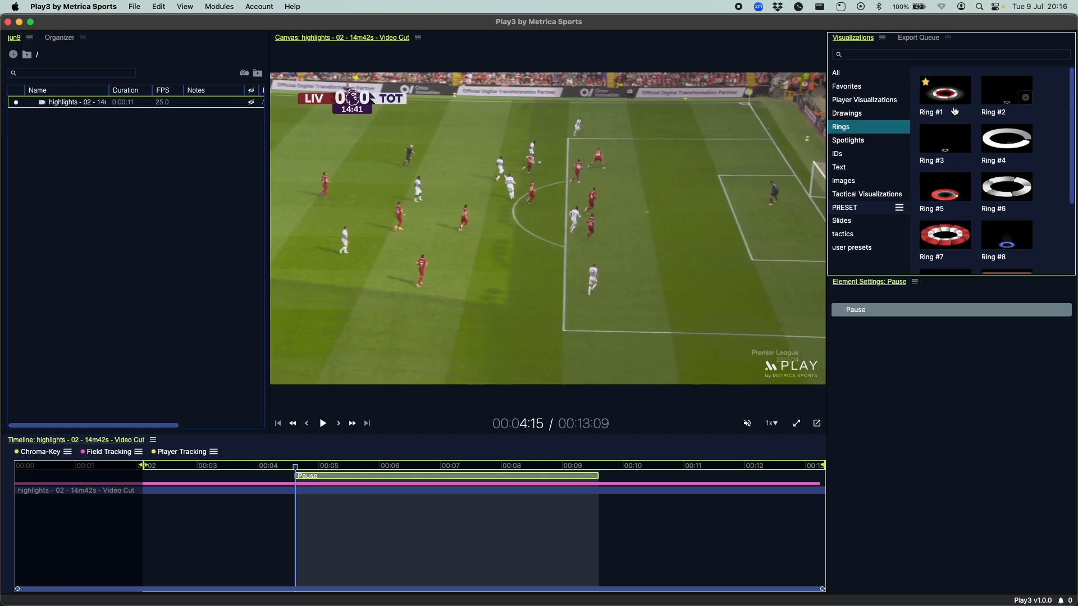
left_click(1006, 90)
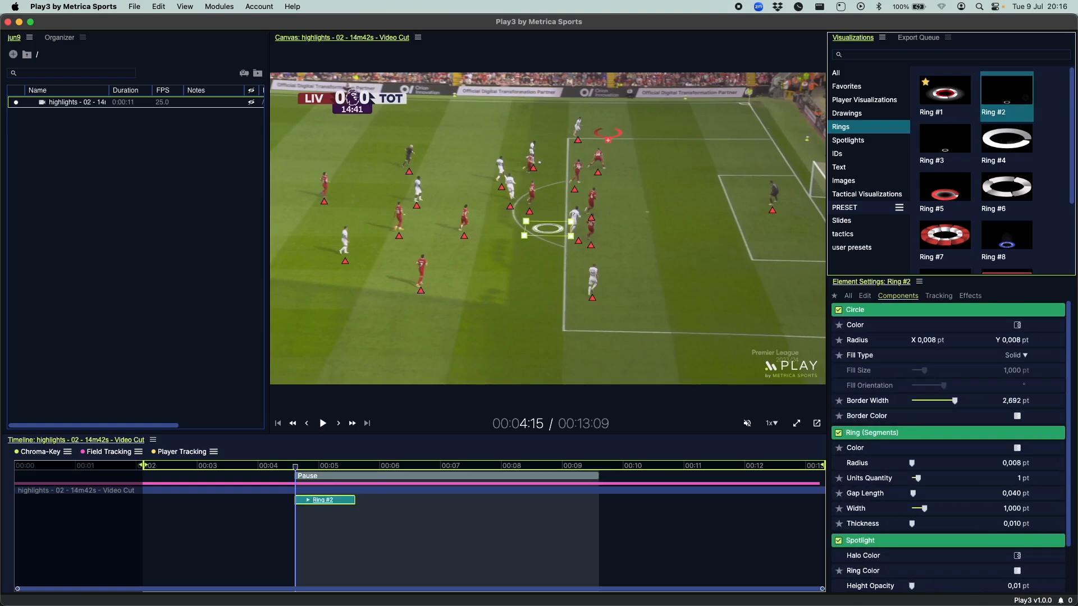
left_click(937, 295)
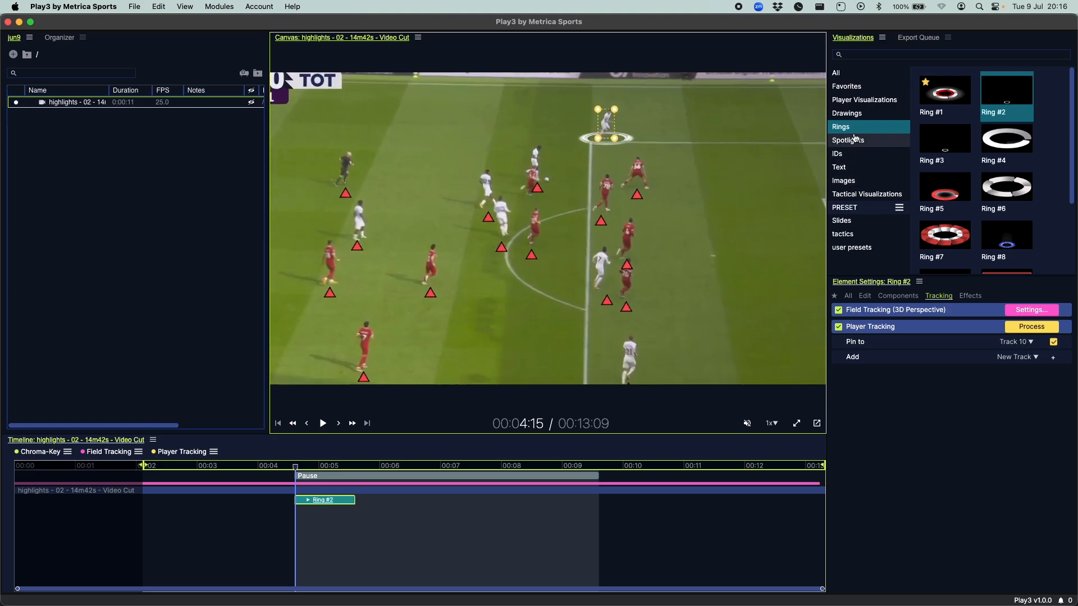
Add Arrow #1 from the ringed player and a 3D rectangle over the open pitch ahead of him
left_click(846, 112)
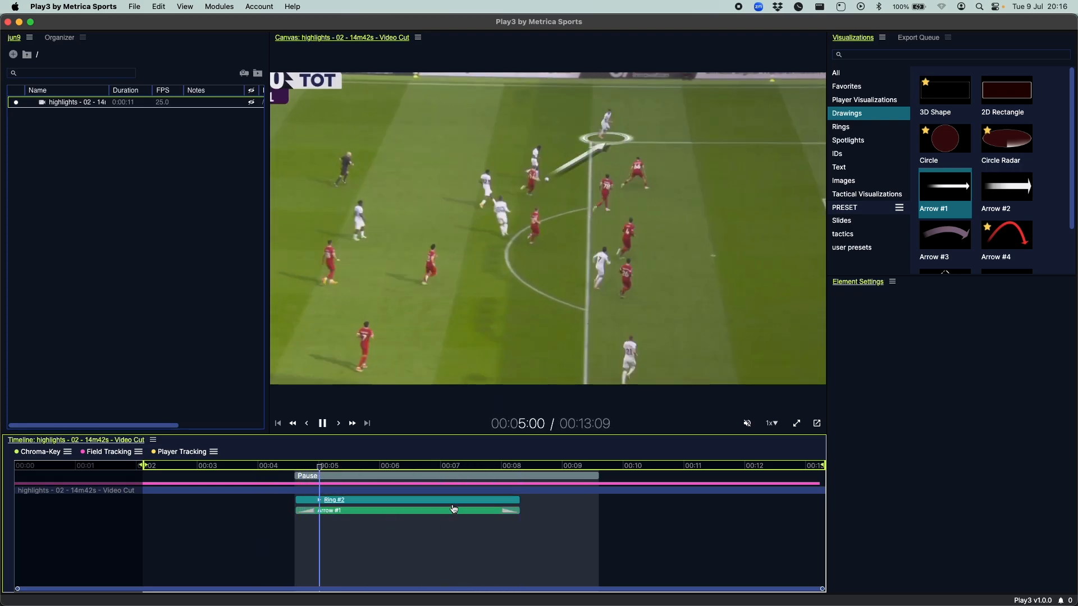
left_click(322, 423)
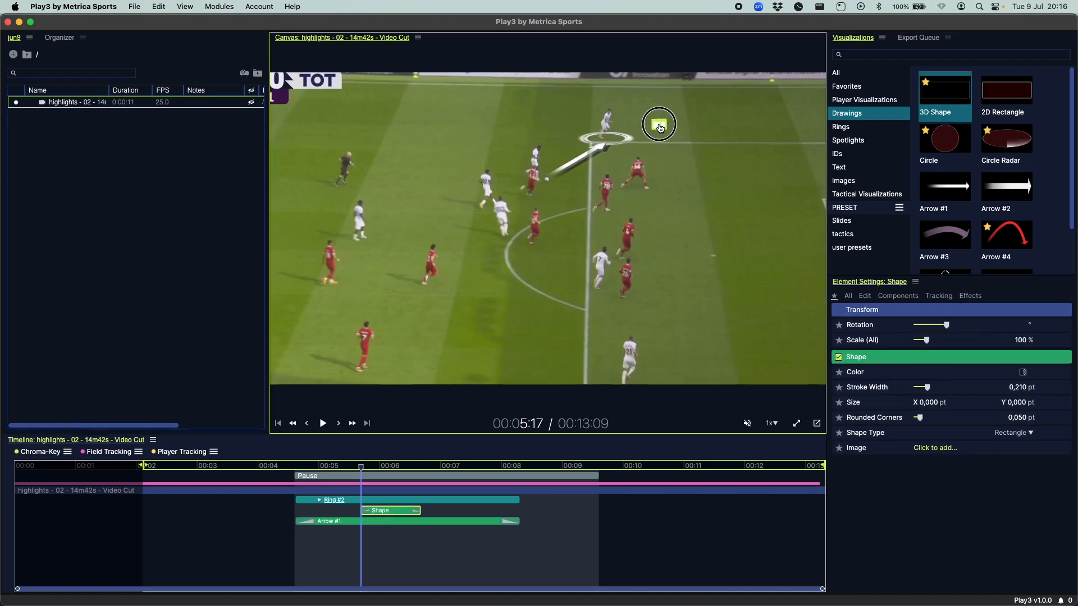
left_click_drag(659, 124, 744, 149)
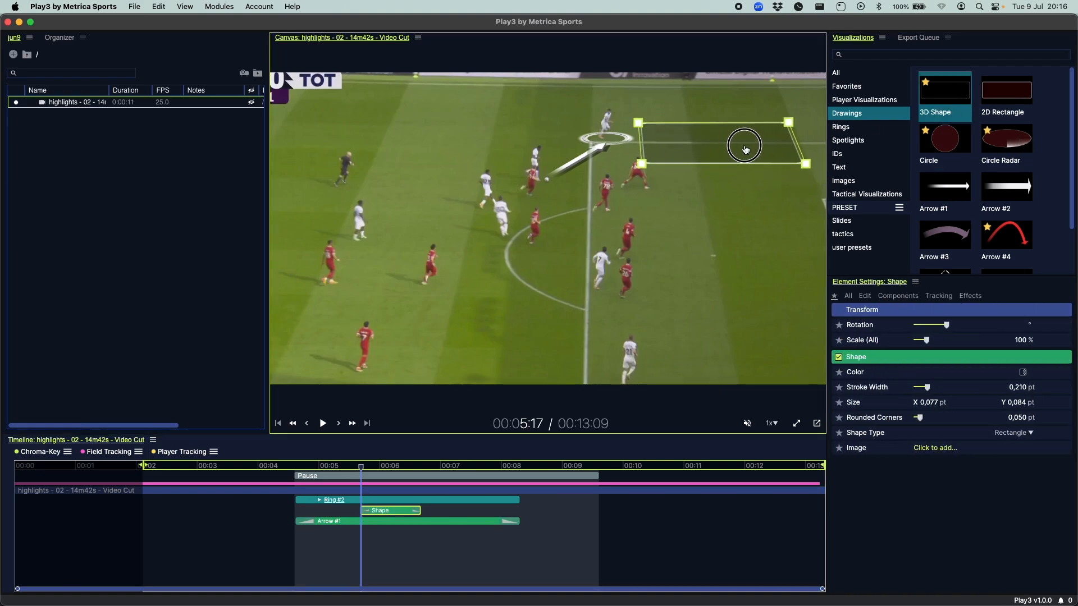
left_click(839, 167)
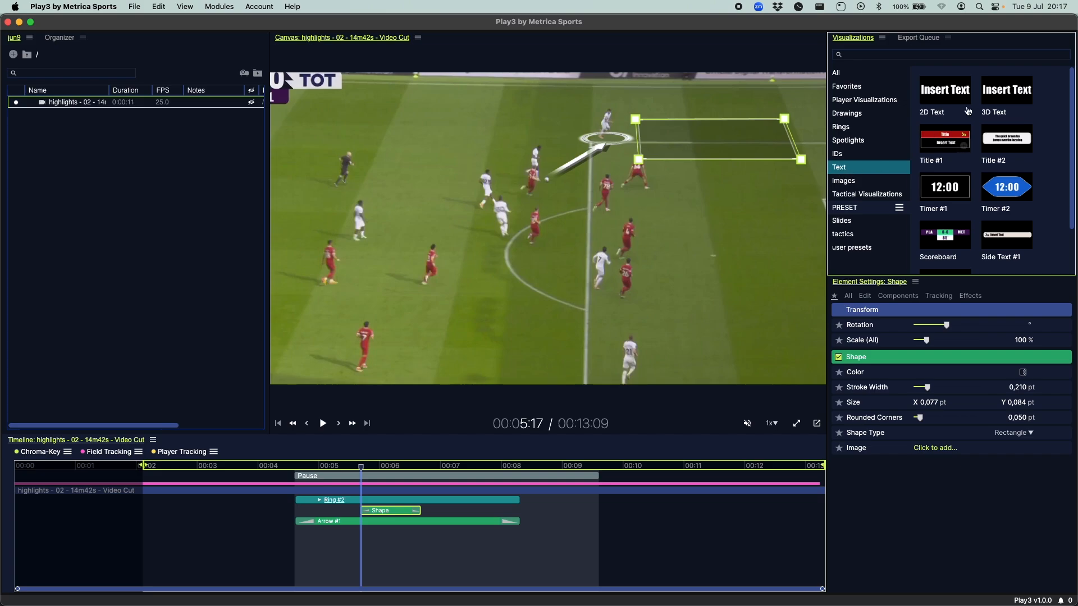
Add 3D text reading 'SPACE' and position it inside the rectangle on the pitch
left_click(1007, 90)
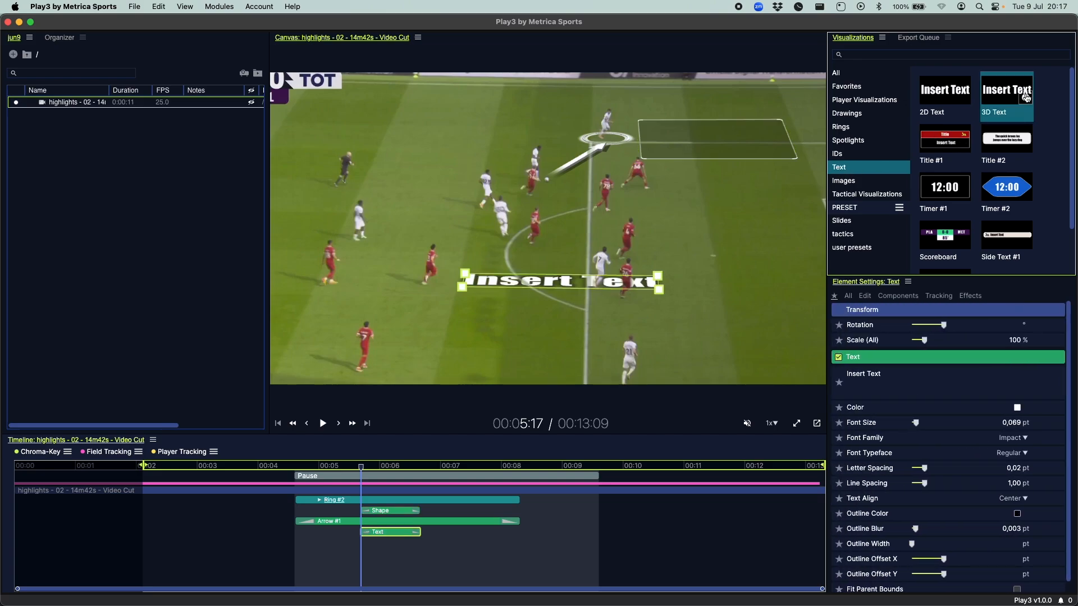
type("SPACE")
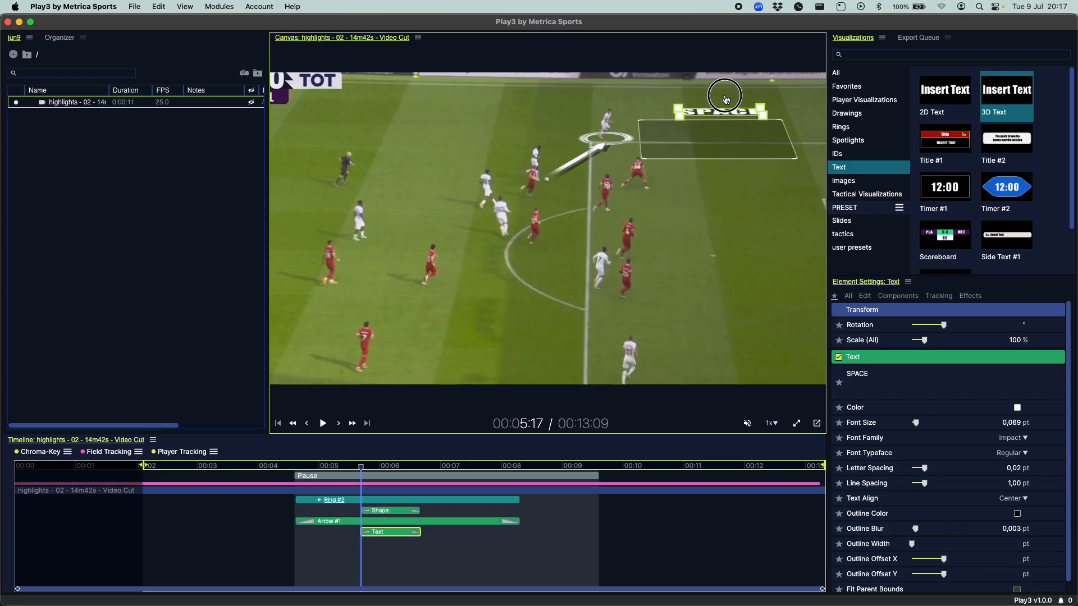
left_click_drag(722, 110, 718, 142)
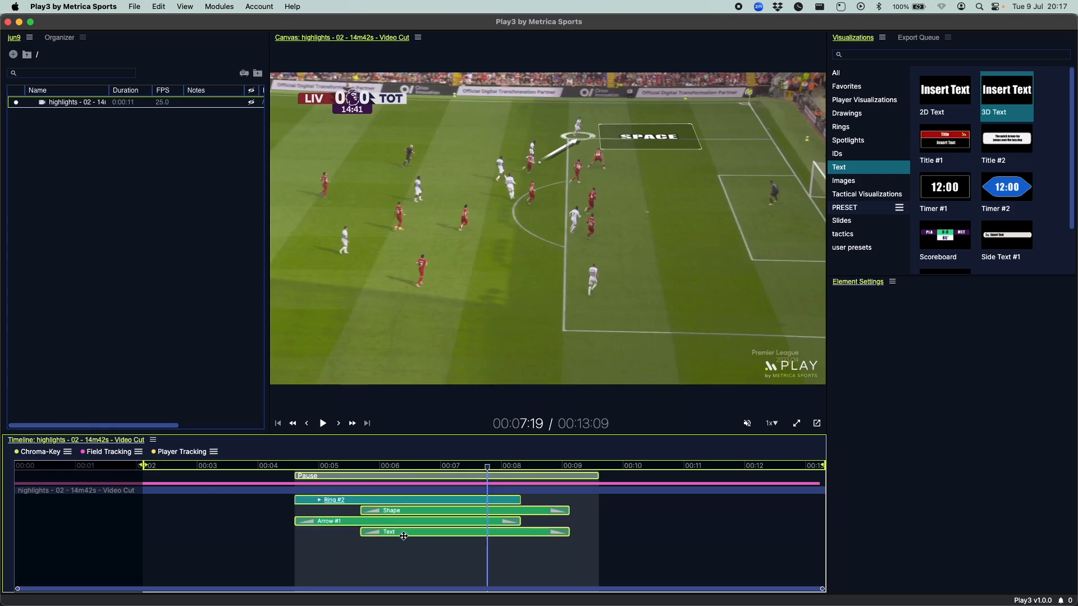
Snap the graphics' out time to the current moment so all end with the pause, then review playback
right_click(390, 531)
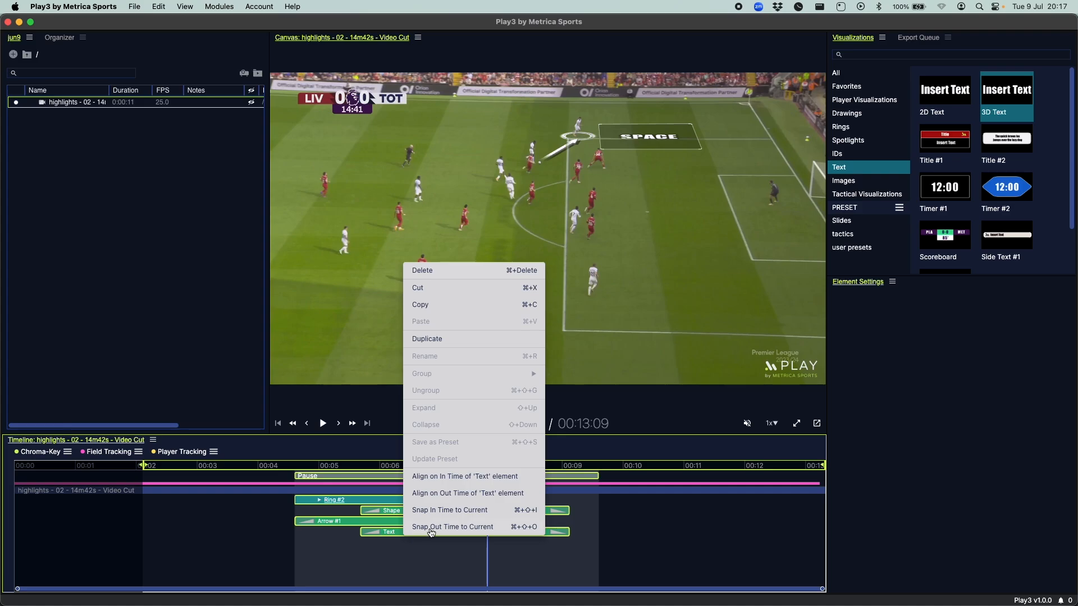
left_click(453, 526)
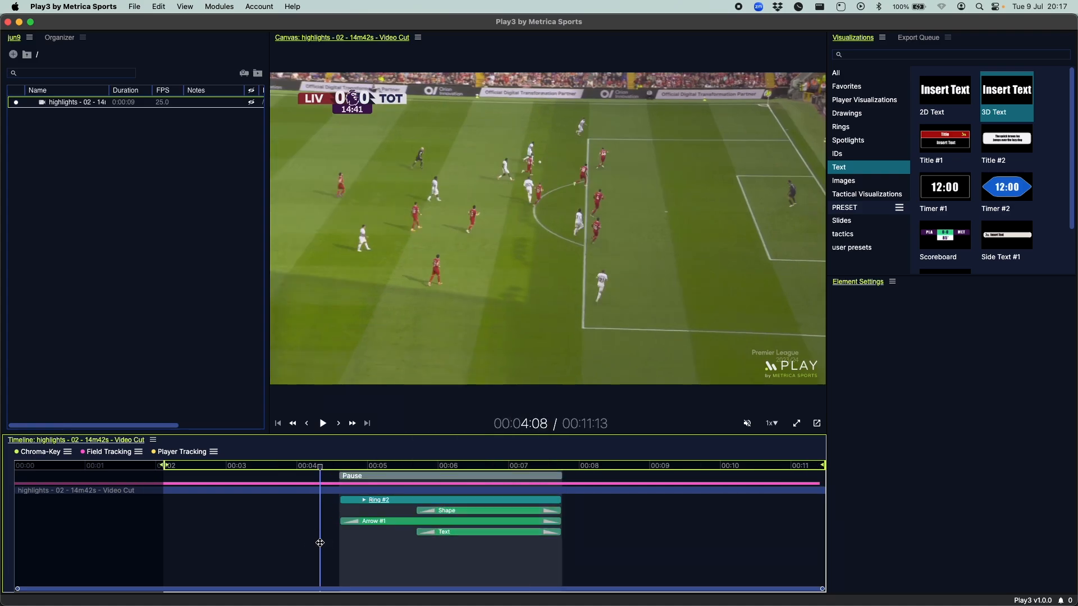
left_click(323, 423)
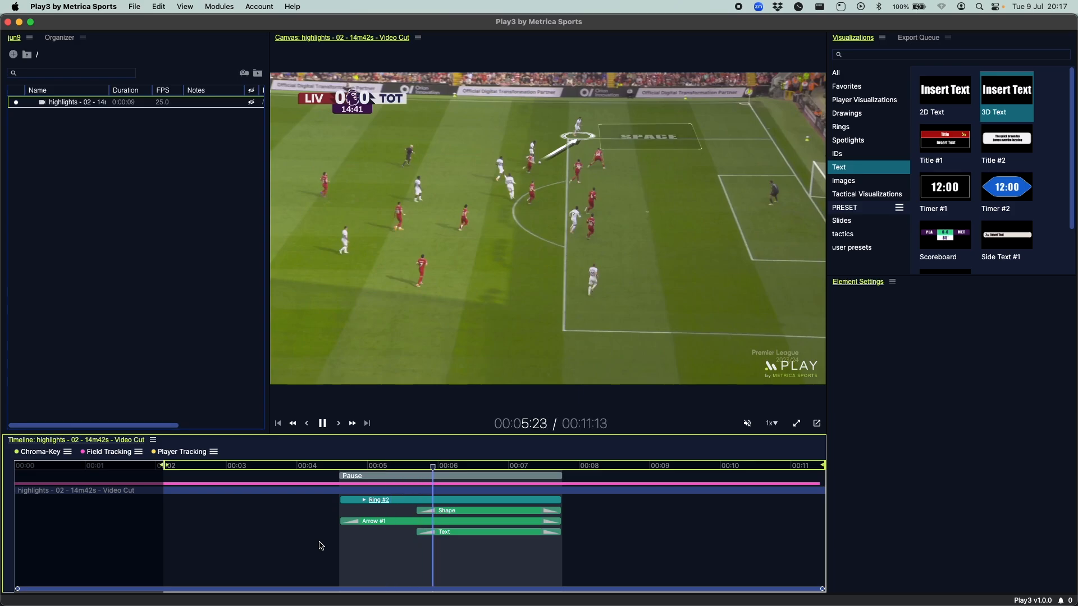